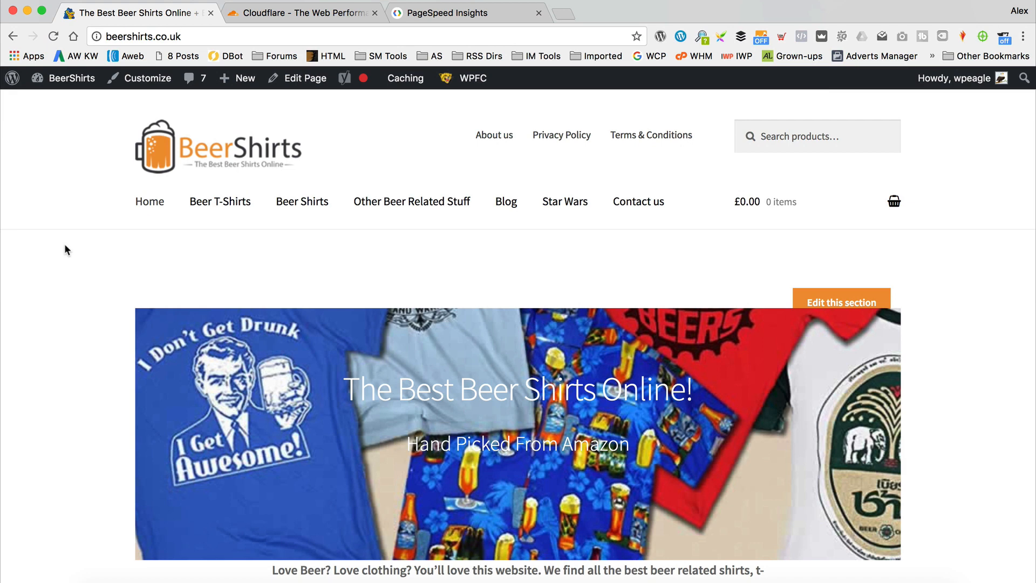
{"action": "mouse_move", "coordinate": [487, 225]}
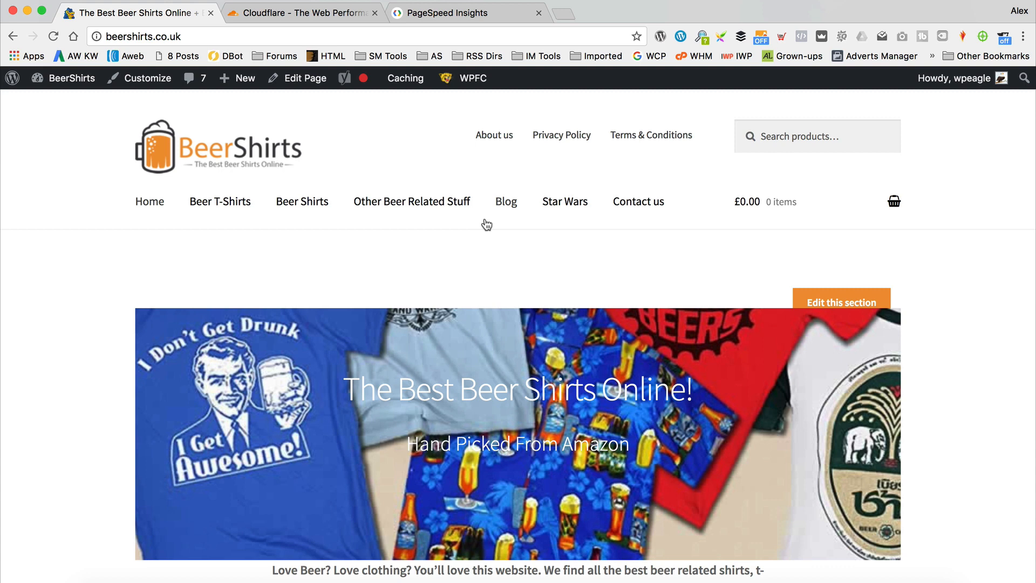
{"action": "mouse_move", "coordinate": [344, 225]}
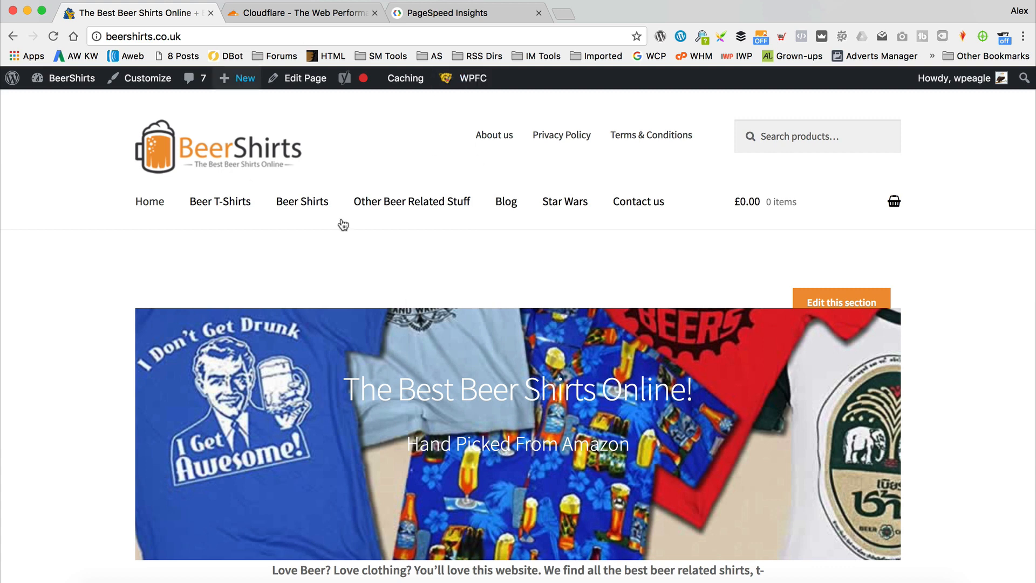
{"action": "mouse_move", "coordinate": [481, 315]}
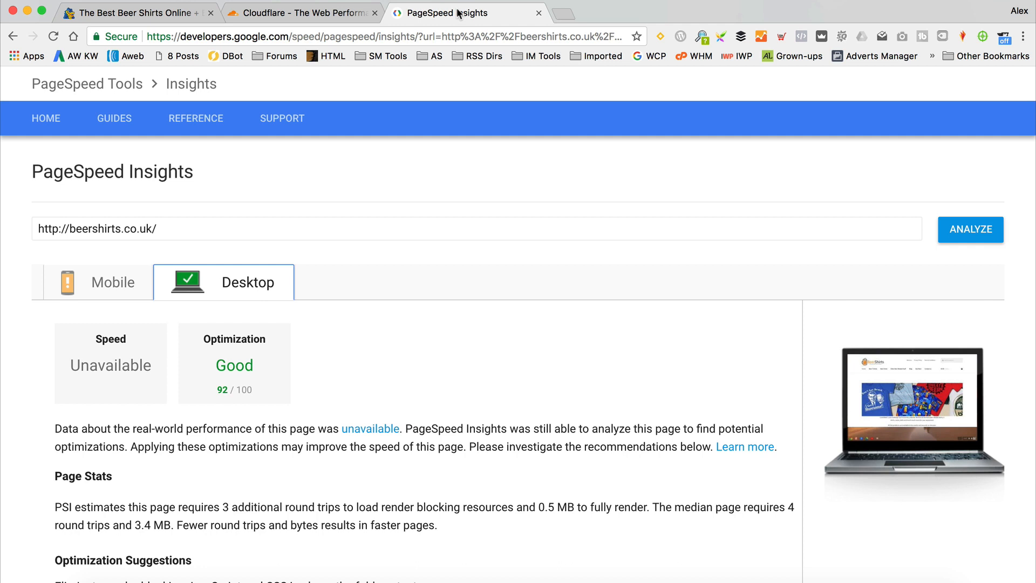
Review beershirts.co.uk's PageSpeed desktop score, then its mobile score of 71/100.
{"action": "left_click", "coordinate": [97, 282]}
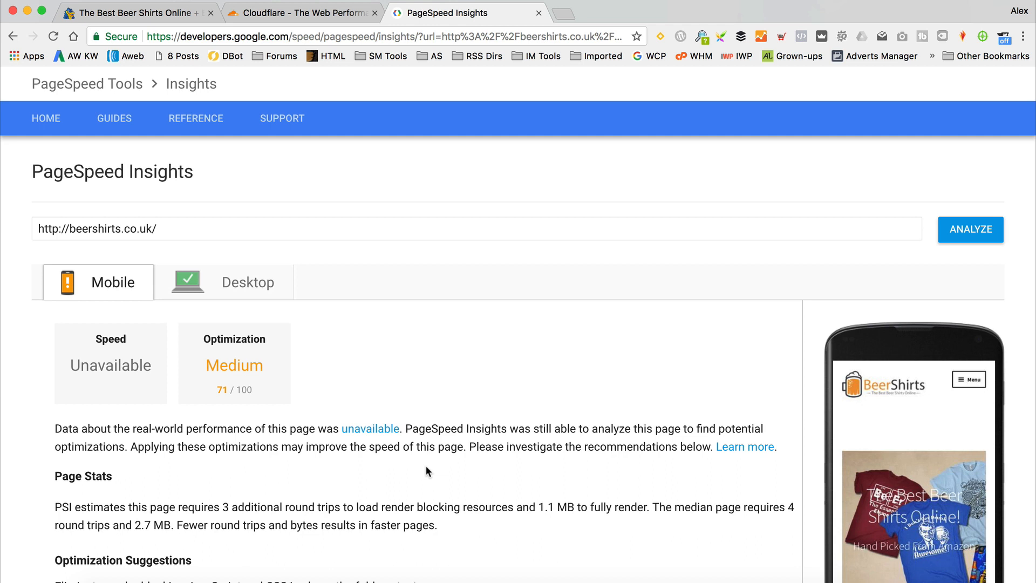
{"action": "left_click", "coordinate": [303, 12]}
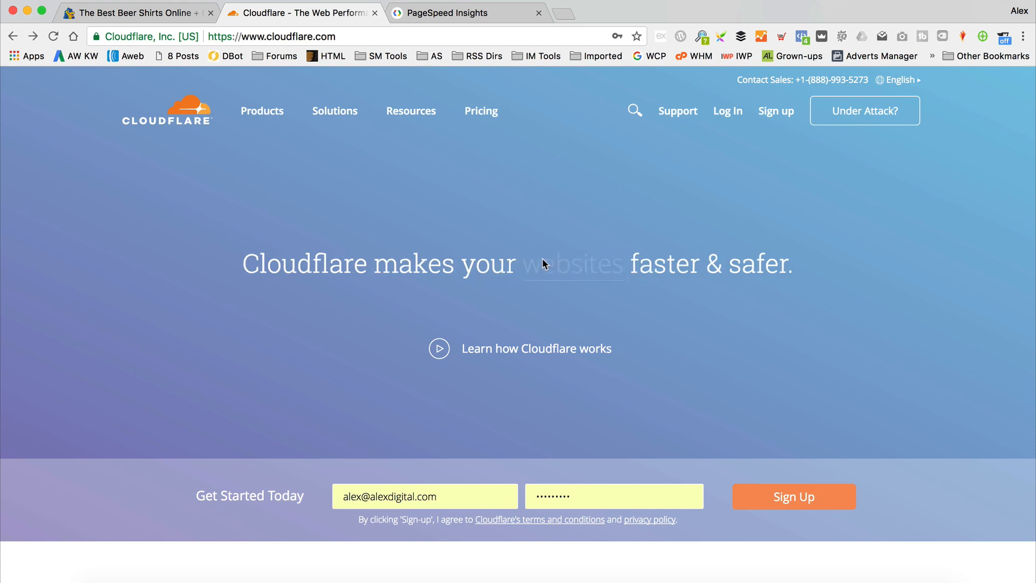
{"action": "mouse_move", "coordinate": [456, 504]}
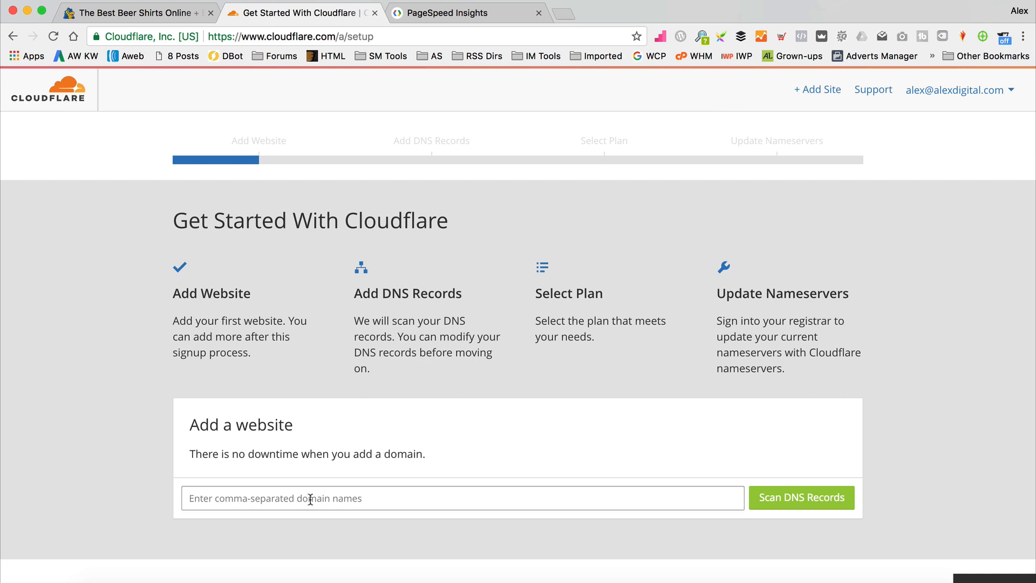
Enter beershirts.co.uk as a new Cloudflare site and start the DNS record scan.
{"action": "type", "text": "beershio"}
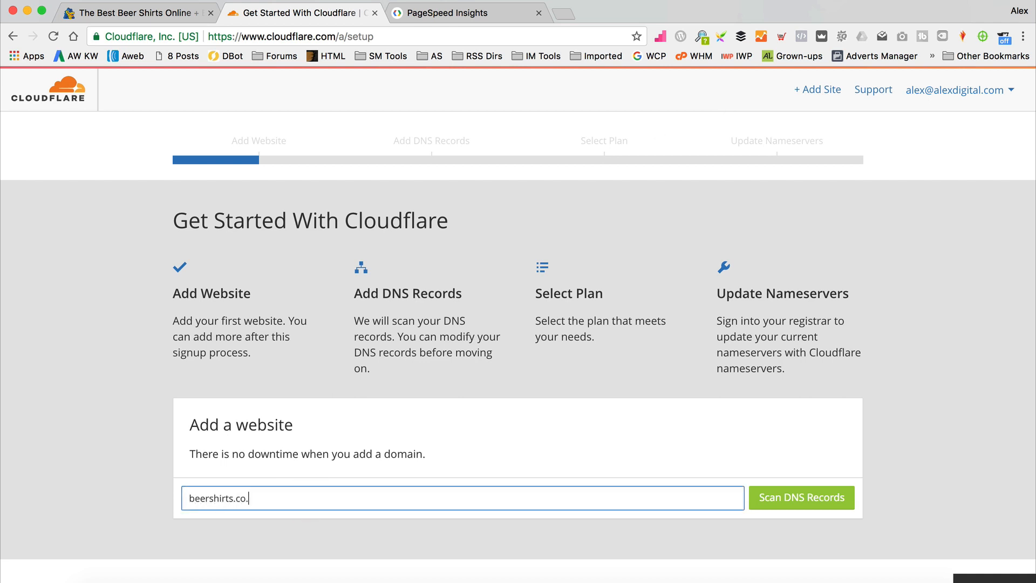
{"action": "type", "text": "uk"}
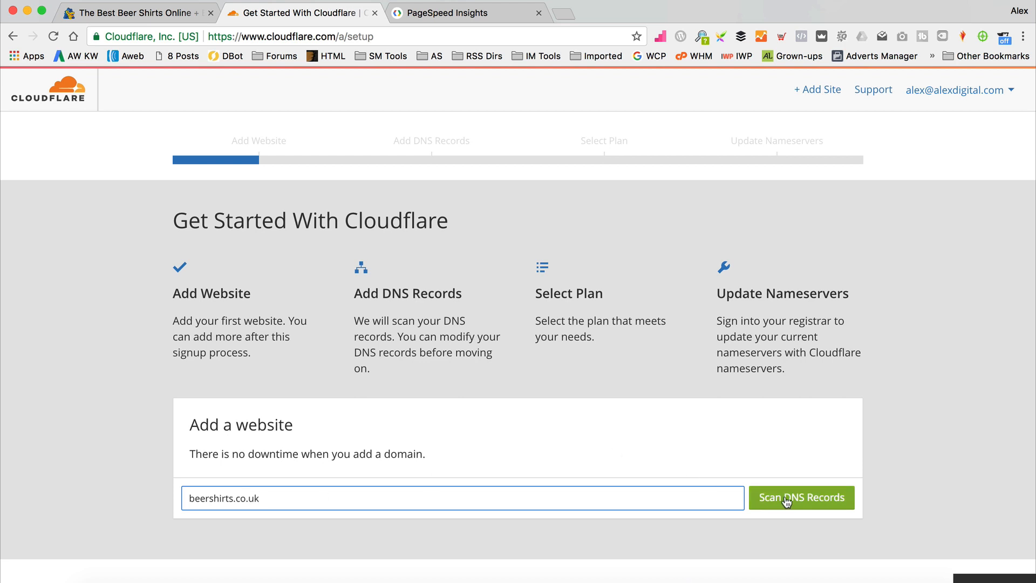
{"action": "left_click", "coordinate": [800, 497]}
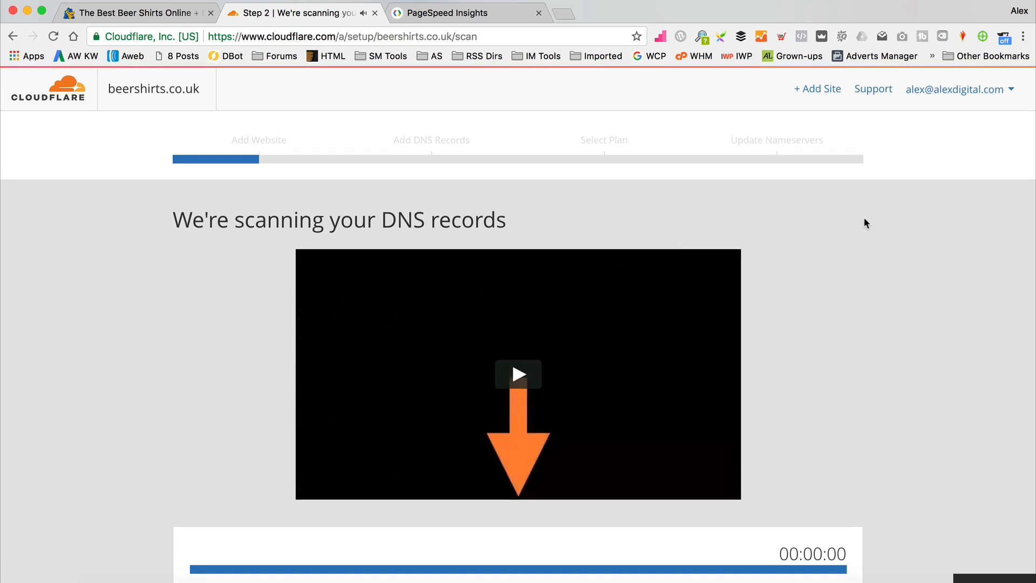
Continue past the finished DNS scan, accept the listed records, and confirm a plan.
{"action": "scroll", "scroll_direction": "down", "scroll_amount": 3}
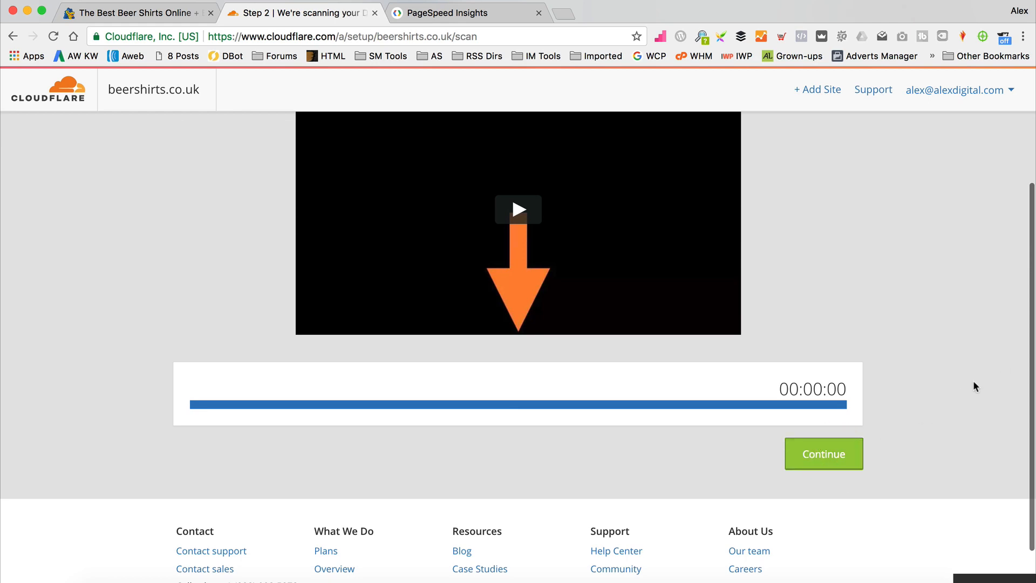
{"action": "left_click", "coordinate": [822, 454]}
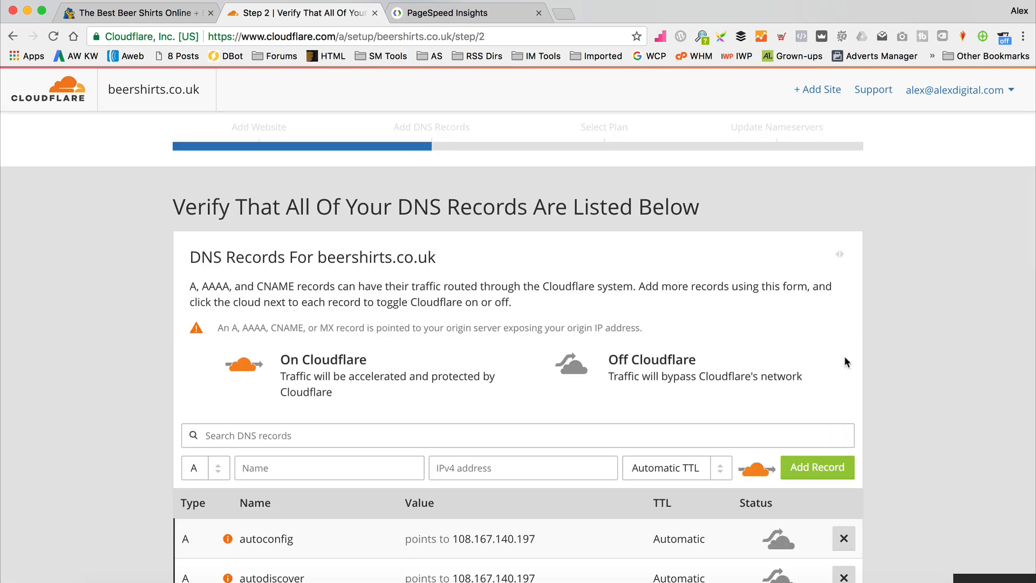
{"action": "scroll", "scroll_direction": "down", "scroll_amount": 3}
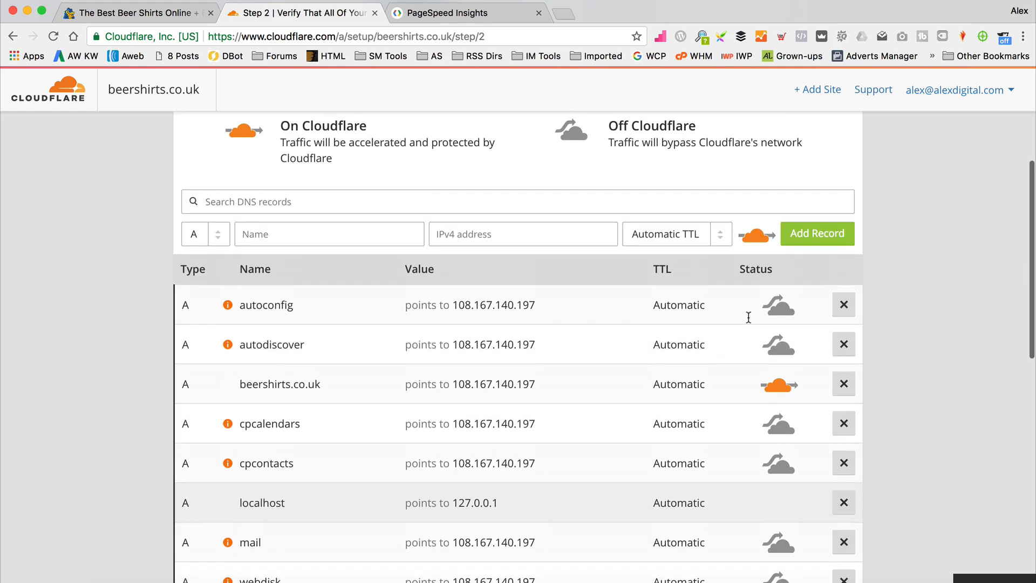
{"action": "scroll", "scroll_direction": "down", "scroll_amount": 3}
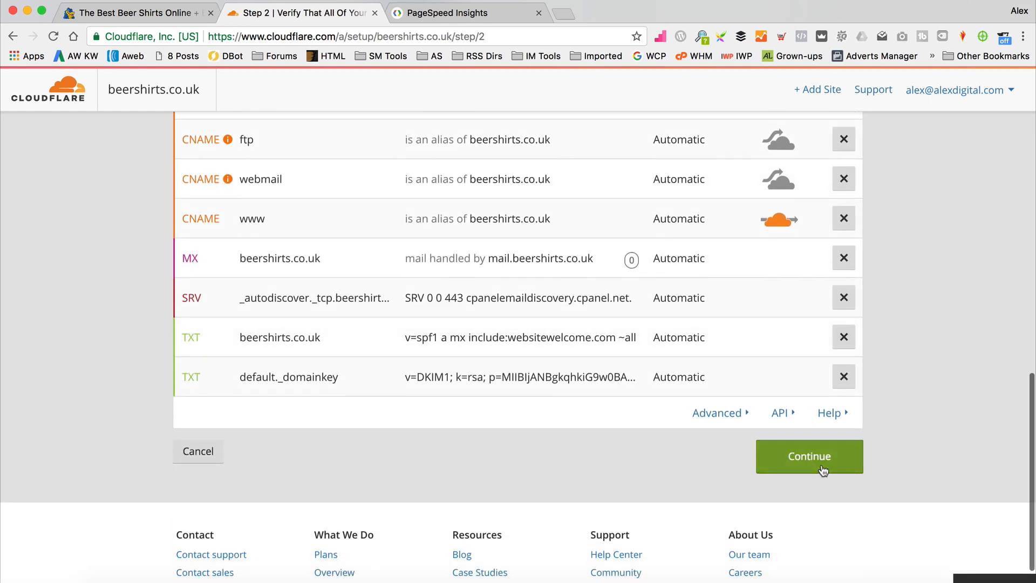
{"action": "left_click", "coordinate": [809, 456]}
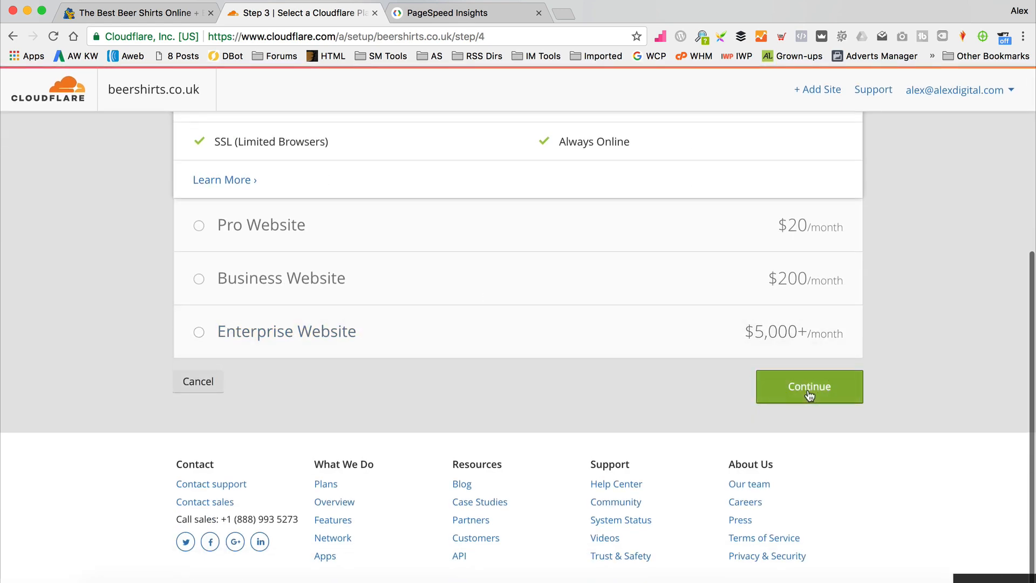
{"action": "left_click", "coordinate": [808, 386]}
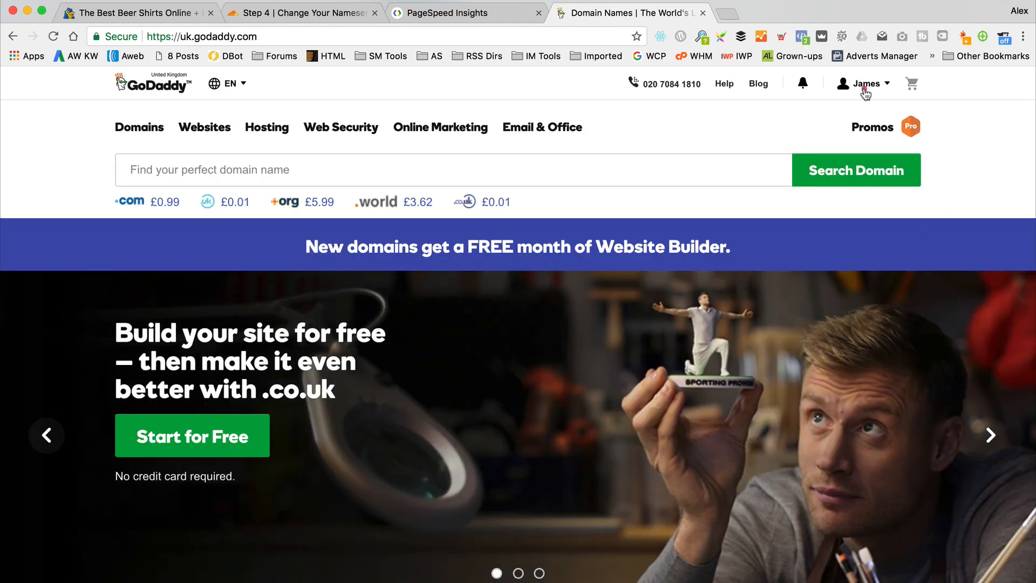
Go to Manage Domains from the GoDaddy account menu and sign in.
{"action": "left_click", "coordinate": [863, 83]}
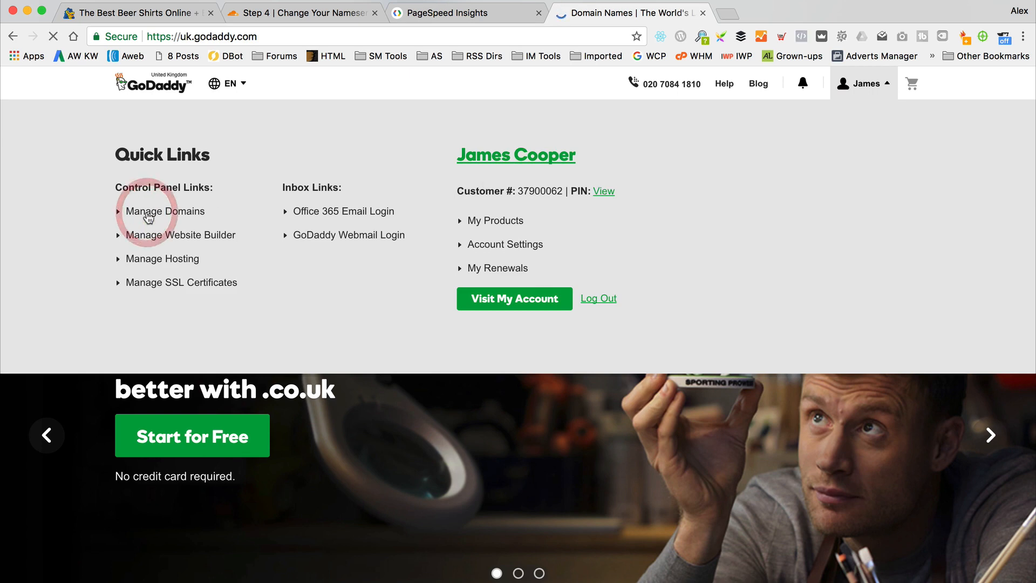
{"action": "left_click", "coordinate": [164, 211]}
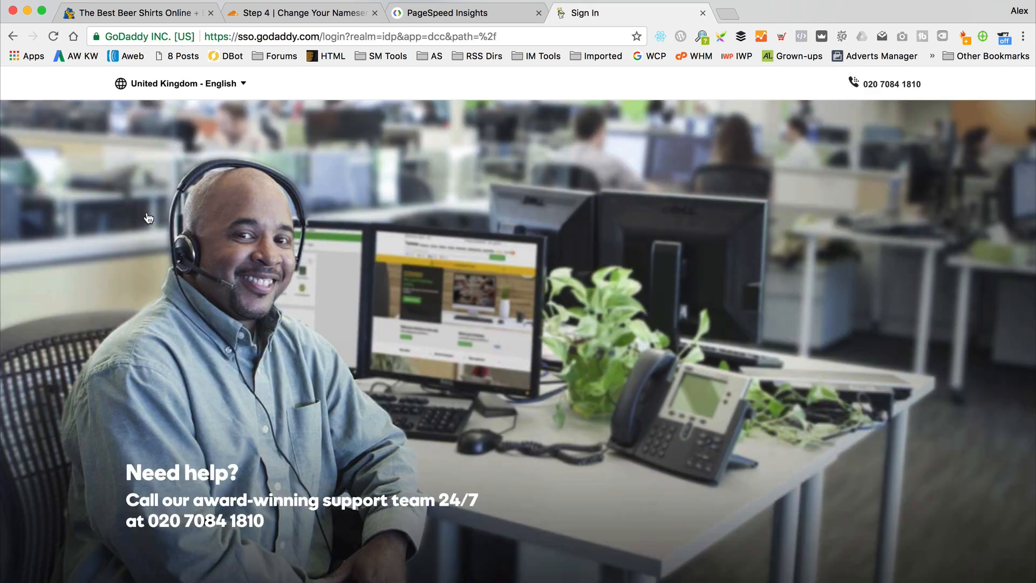
{"action": "left_click", "coordinate": [719, 532]}
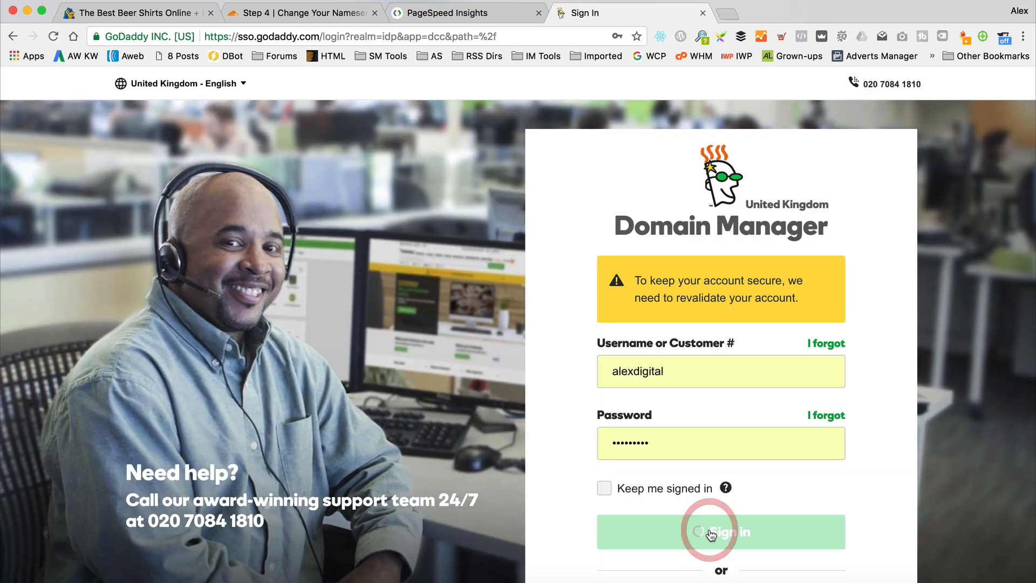
{"action": "left_click", "coordinate": [719, 531]}
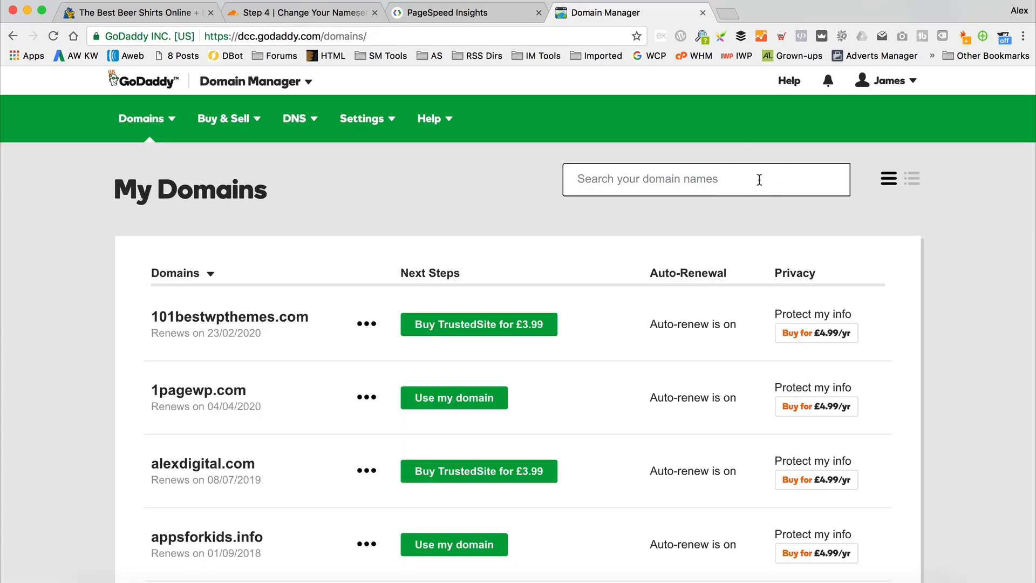
Search for beershirts.co.uk and open its DNS management page.
{"action": "type", "text": "beershirts"}
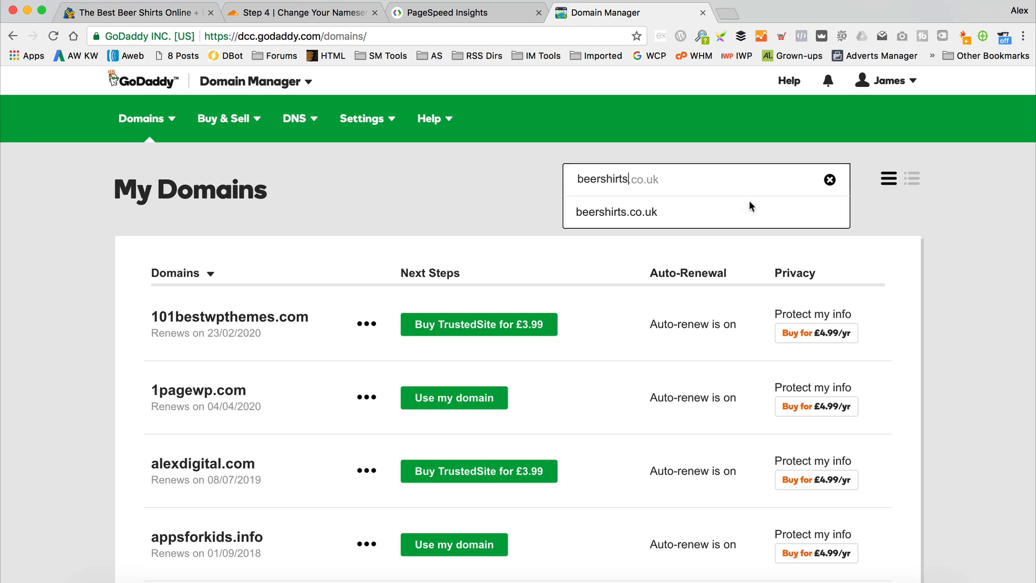
{"action": "left_click", "coordinate": [616, 211]}
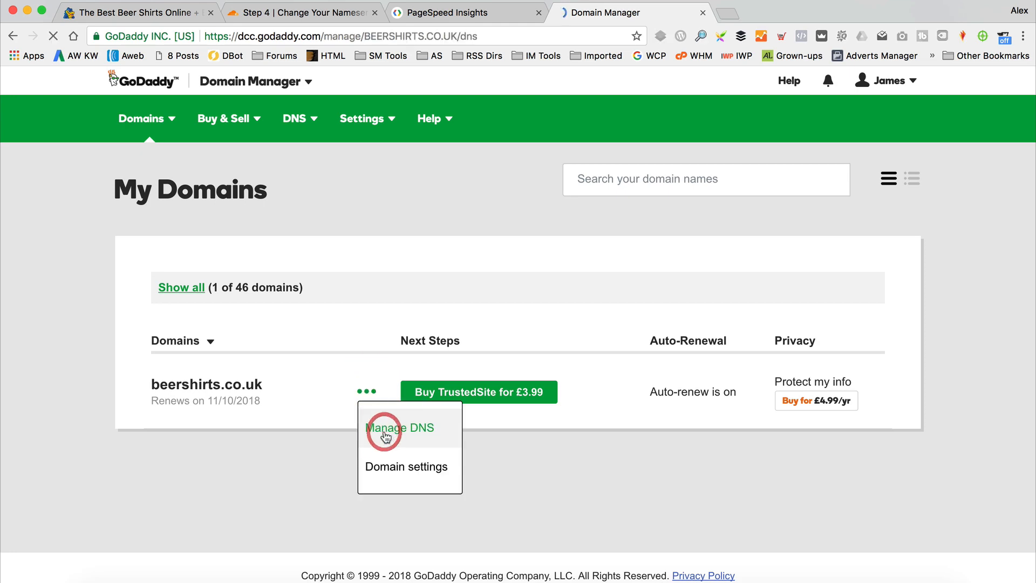
{"action": "left_click", "coordinate": [399, 427]}
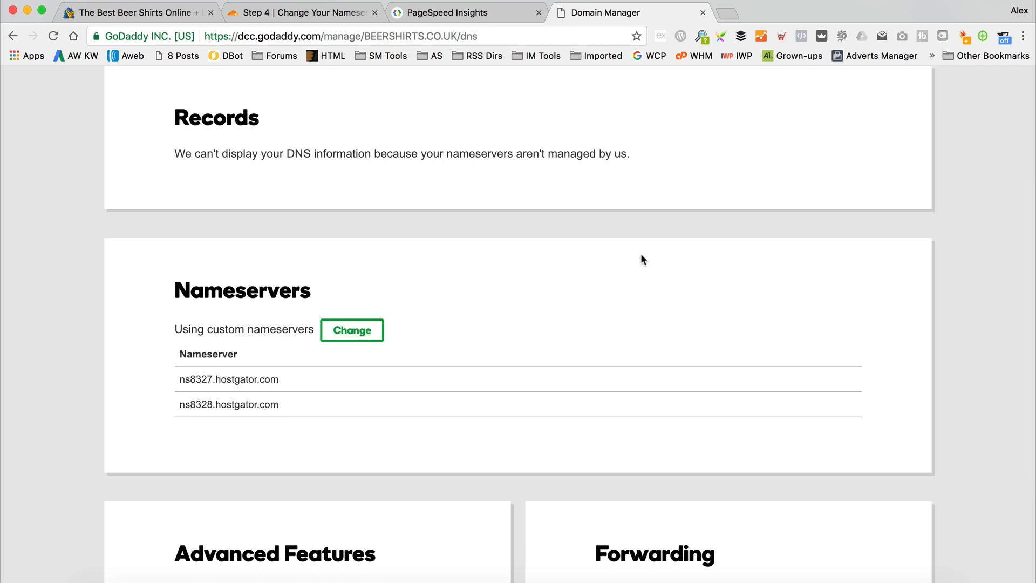
{"action": "mouse_move", "coordinate": [398, 271]}
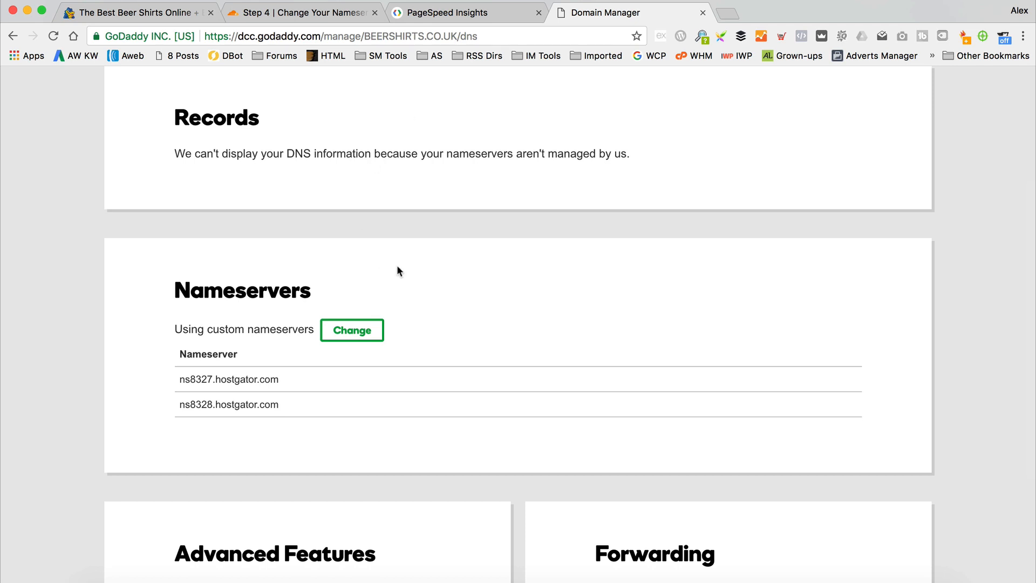
Replace the custom nameservers with brad.ns.cloudflare.com and pat.ns.cloudflare.com and save.
{"action": "left_click", "coordinate": [351, 330]}
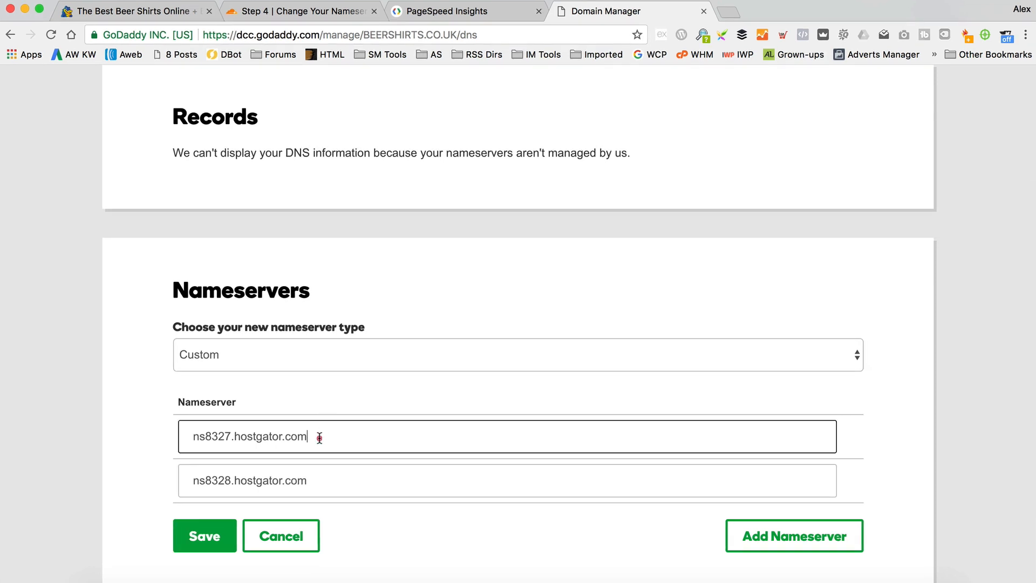
{"action": "left_click", "coordinate": [298, 11]}
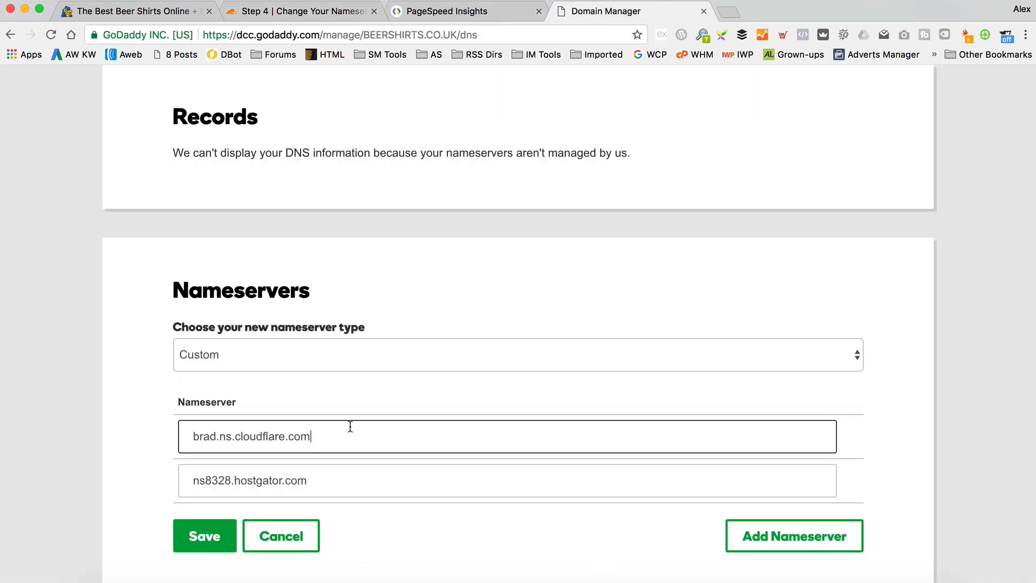
{"action": "left_click", "coordinate": [300, 11]}
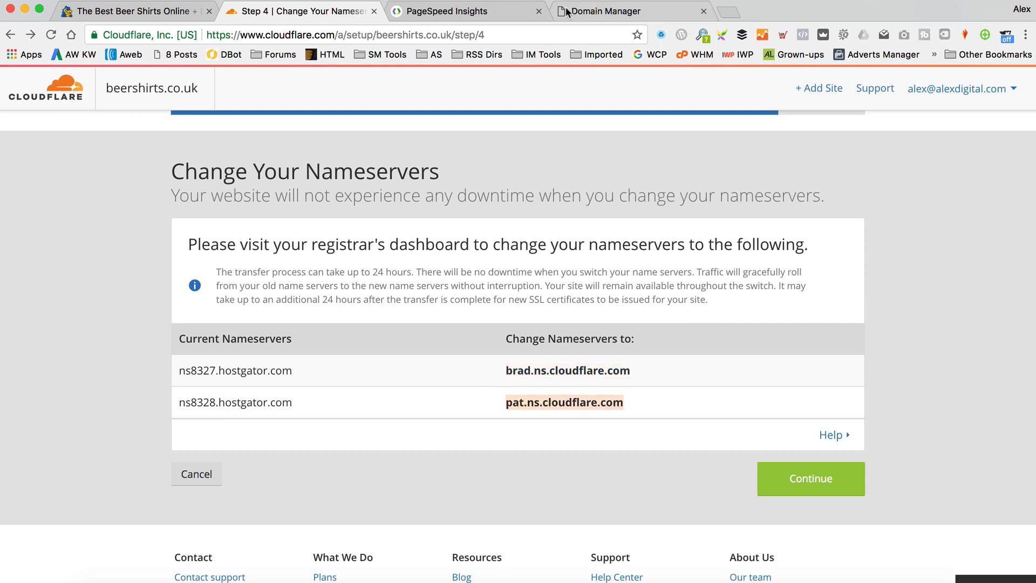
{"action": "left_click", "coordinate": [604, 12]}
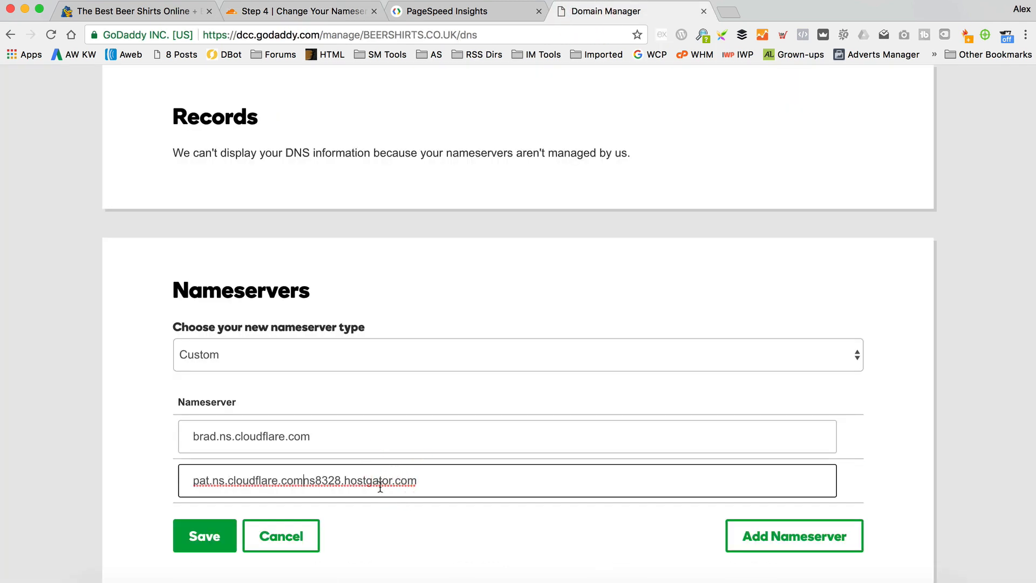
{"action": "left_click", "coordinate": [203, 535]}
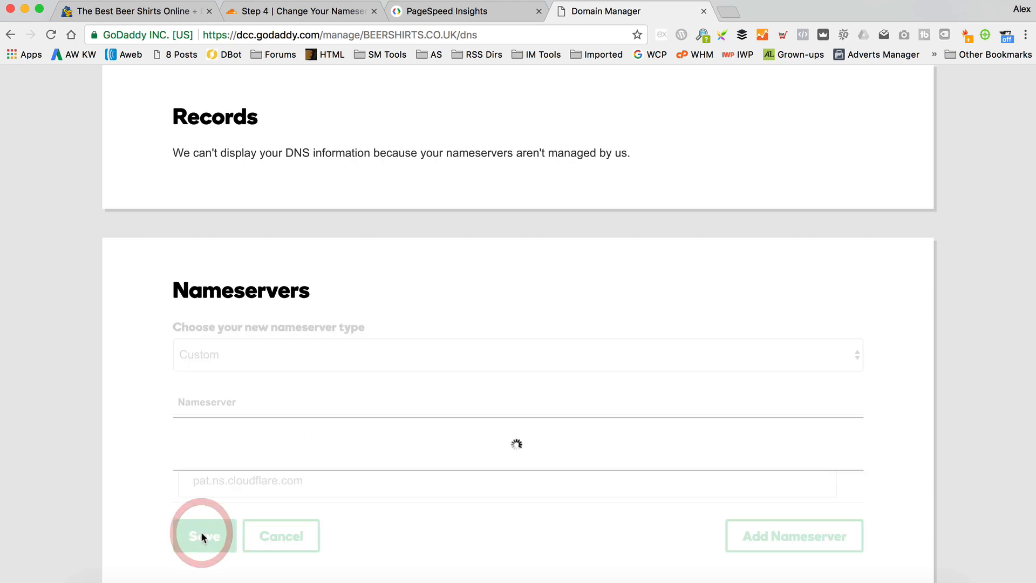
{"action": "left_click", "coordinate": [204, 535]}
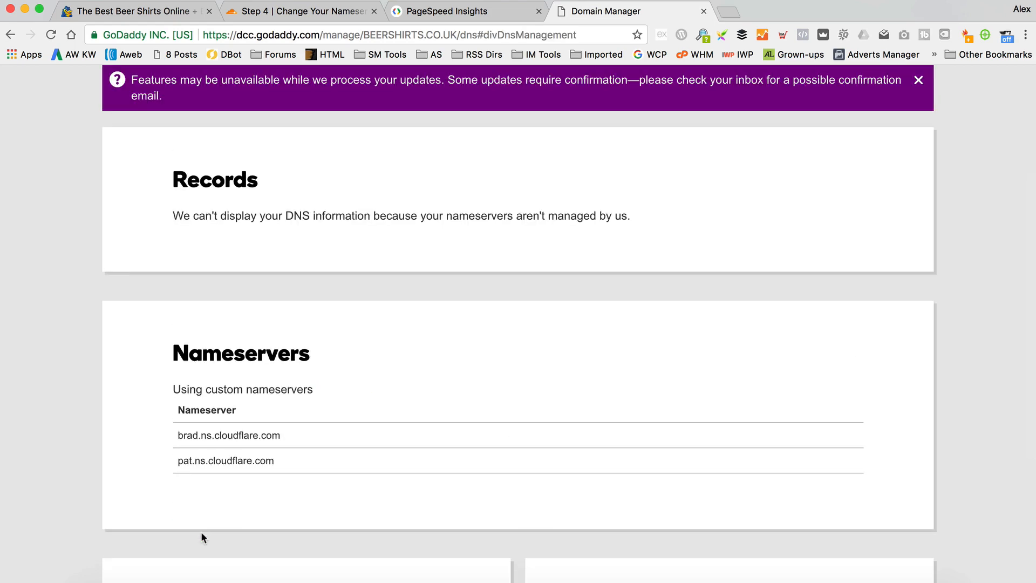
{"action": "left_click", "coordinate": [297, 11]}
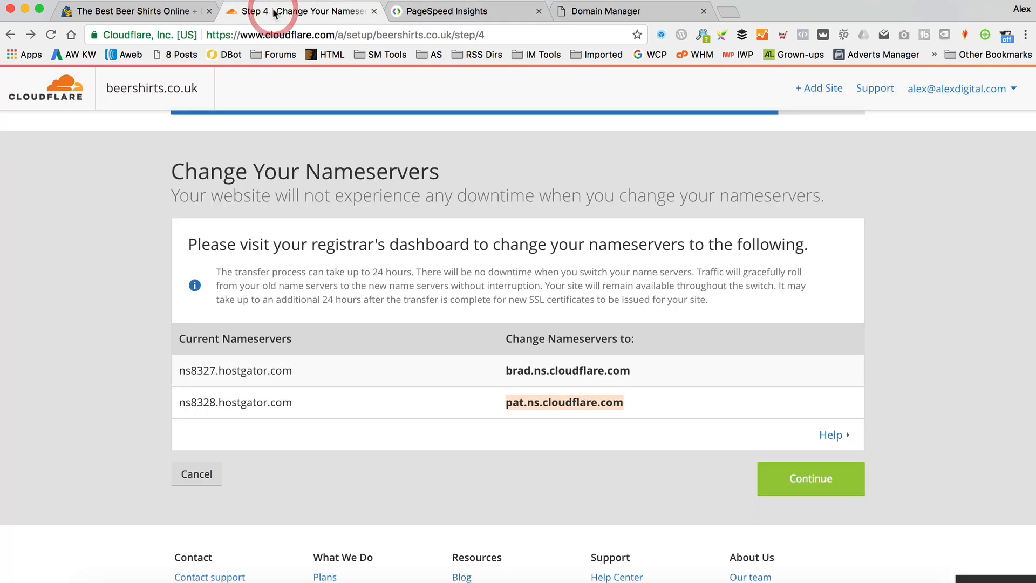
Complete the Change Your Nameservers step to reach the beershirts.co.uk overview, pending DNS modification.
{"action": "left_click", "coordinate": [810, 479]}
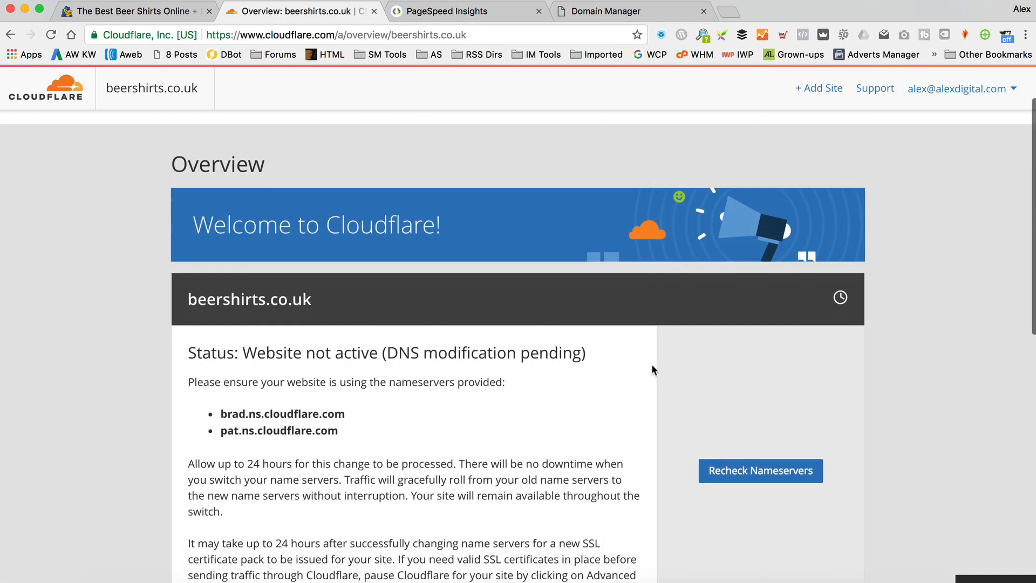
{"action": "scroll", "scroll_direction": "down", "scroll_amount": 3}
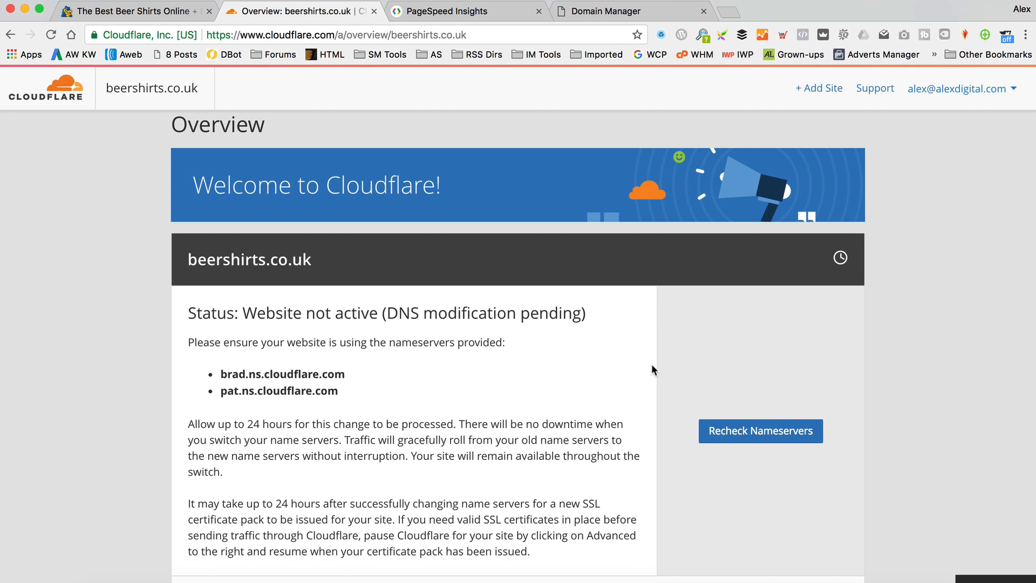
{"action": "mouse_move", "coordinate": [464, 408]}
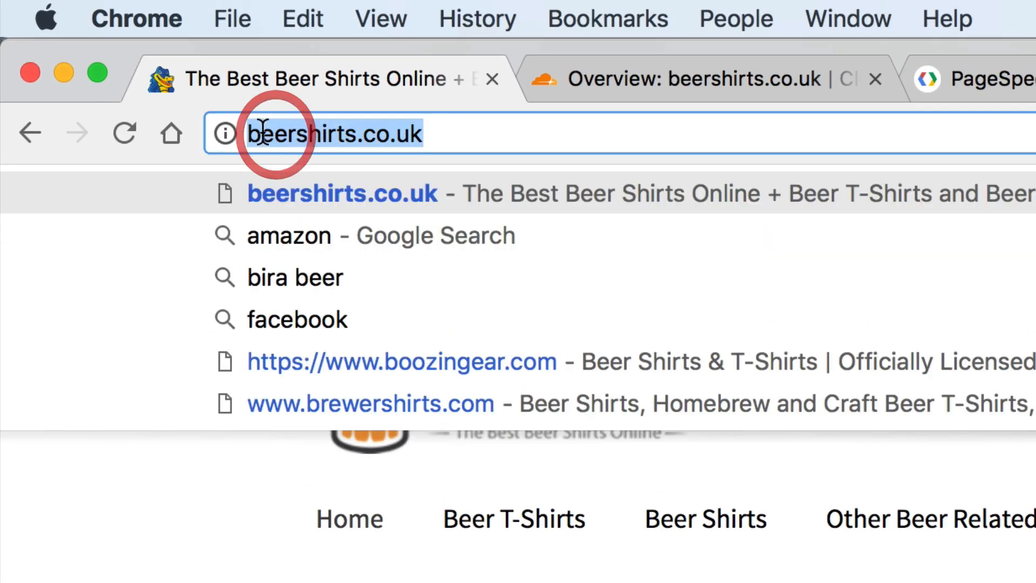
Load beershirts.co.uk by picking it from the address bar suggestions.
{"action": "type", "text": "h"}
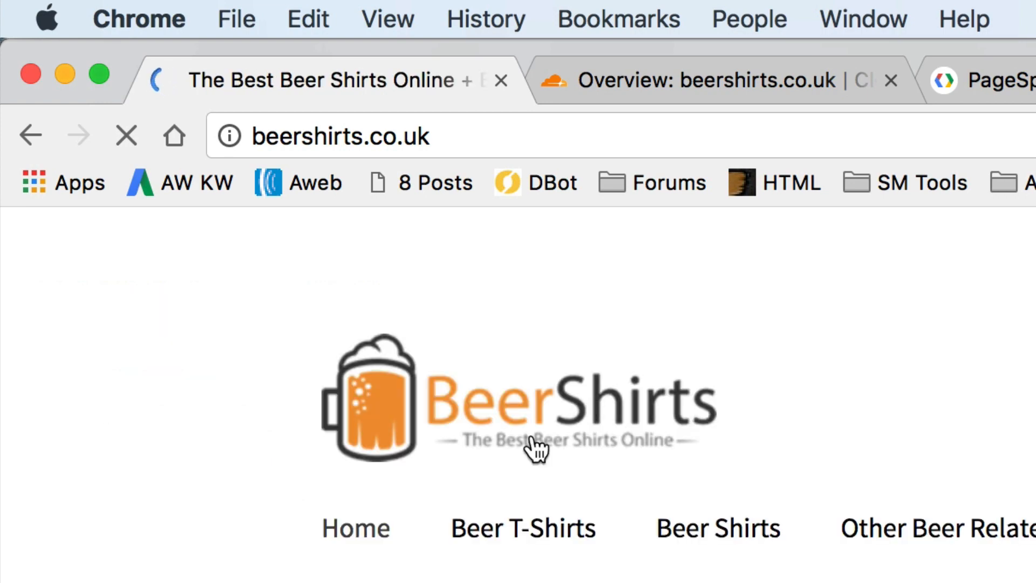
{"action": "left_click", "coordinate": [170, 235]}
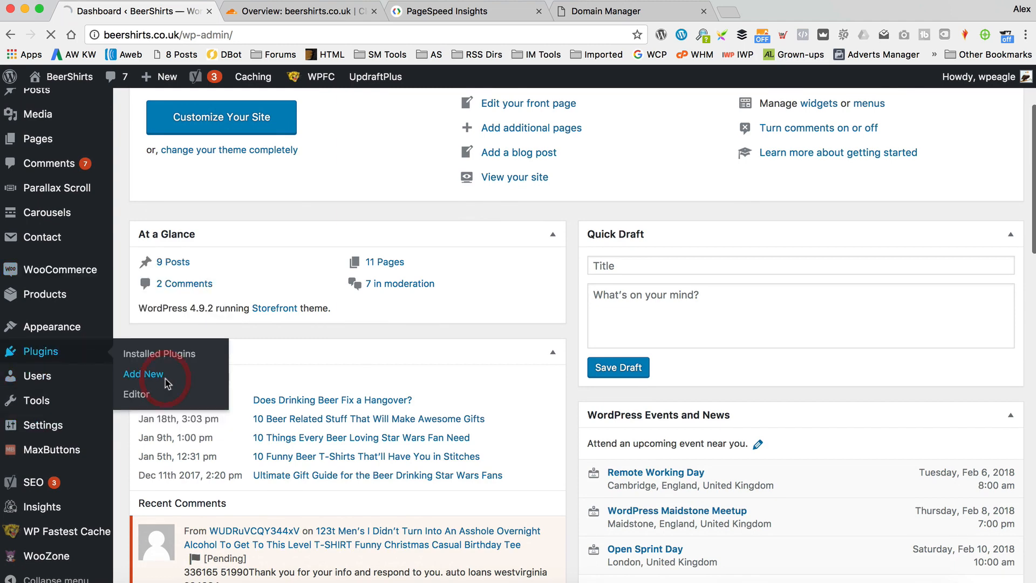
Search plugins for 'ssl', then install and activate Really Simple SSL.
{"action": "left_click", "coordinate": [142, 373]}
{"action": "type", "text": "s"}
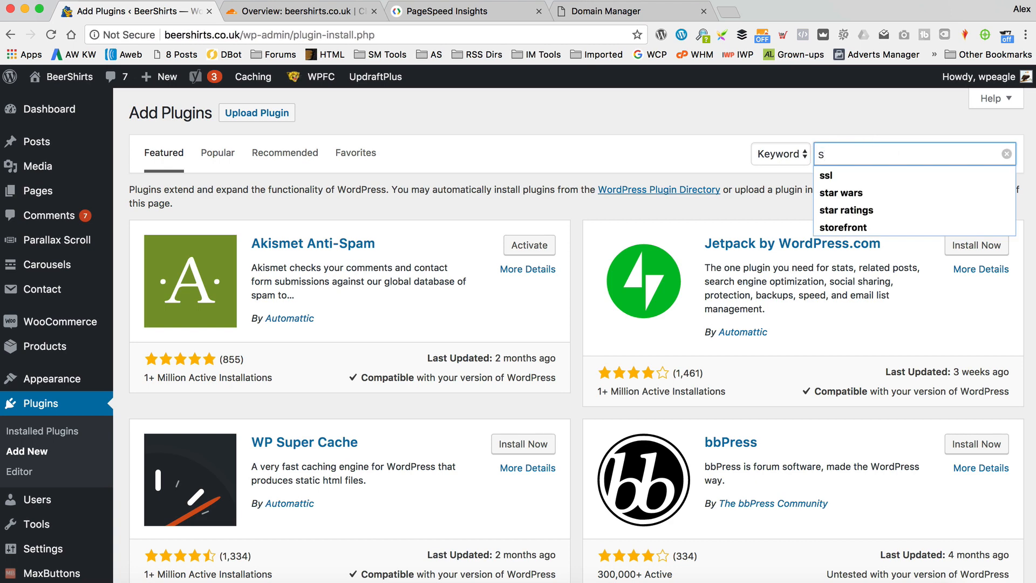
{"action": "left_click", "coordinate": [824, 175]}
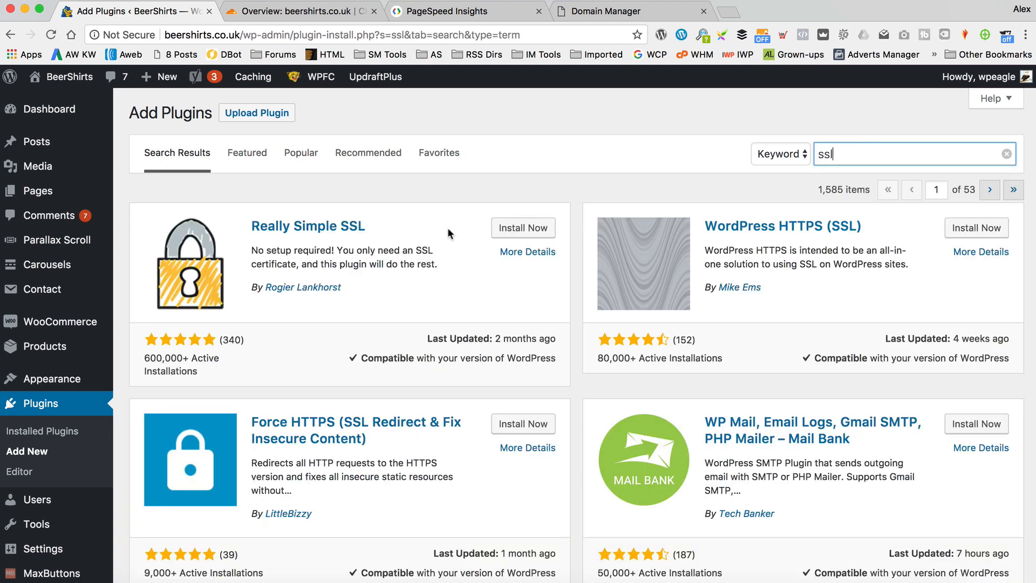
{"action": "left_click", "coordinate": [522, 227]}
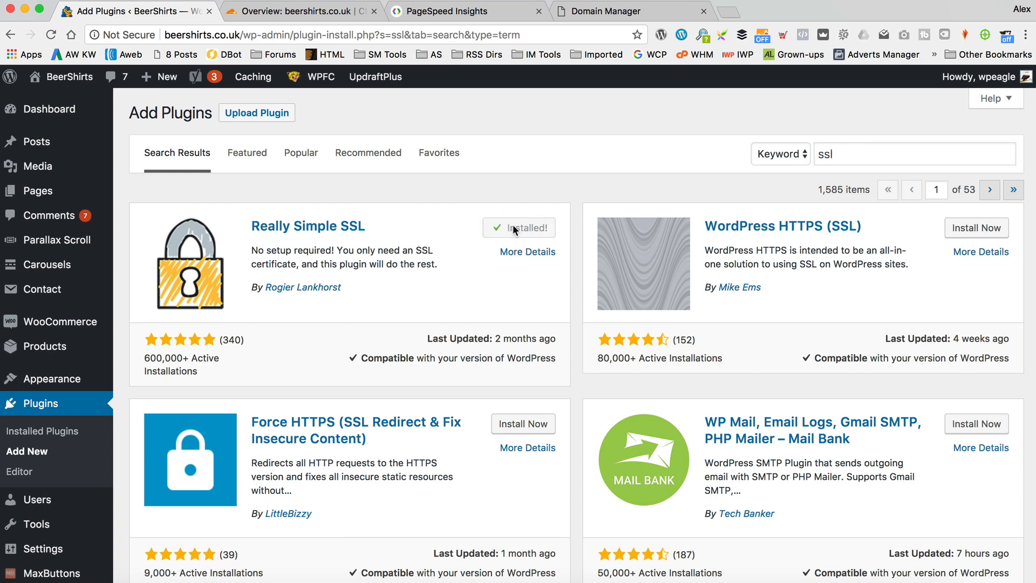
{"action": "left_click", "coordinate": [529, 228]}
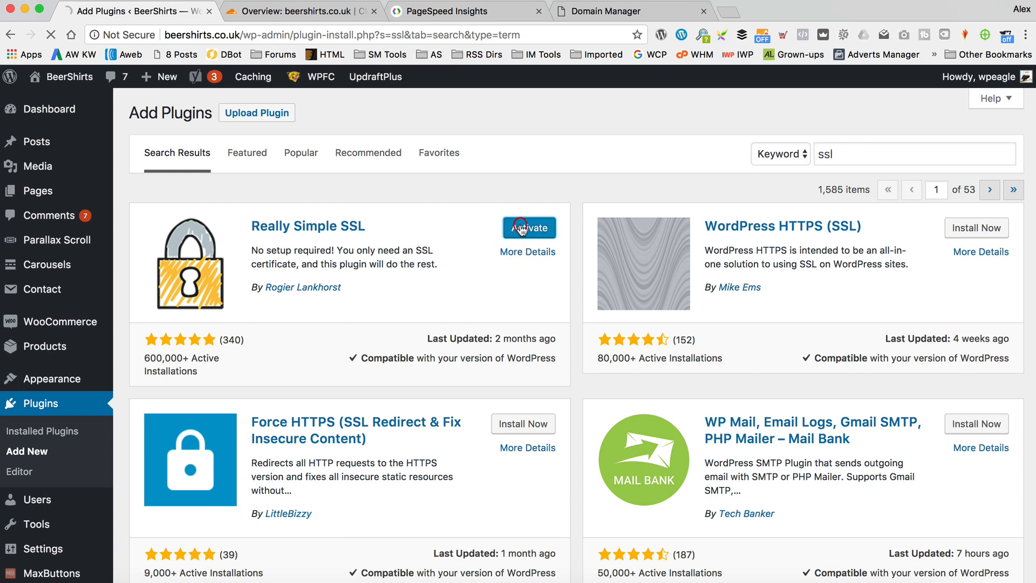
{"action": "left_click", "coordinate": [530, 228]}
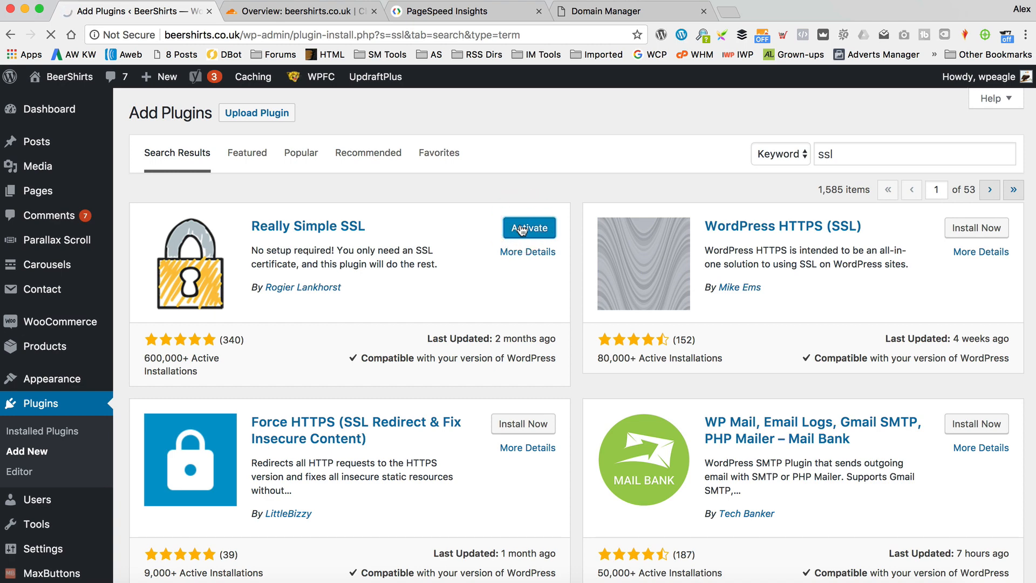
{"action": "left_click", "coordinate": [529, 227]}
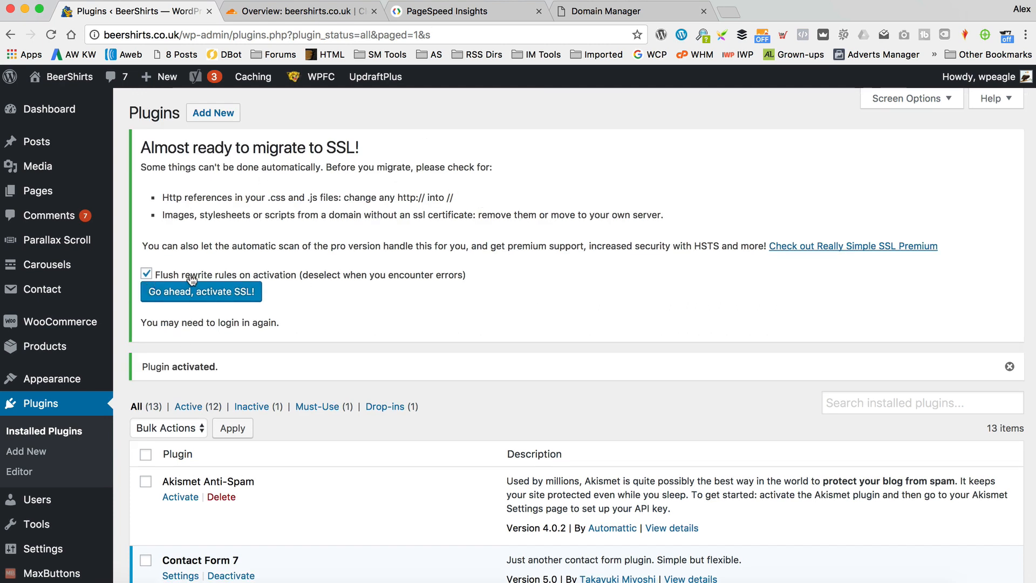
{"action": "mouse_move", "coordinate": [206, 293]}
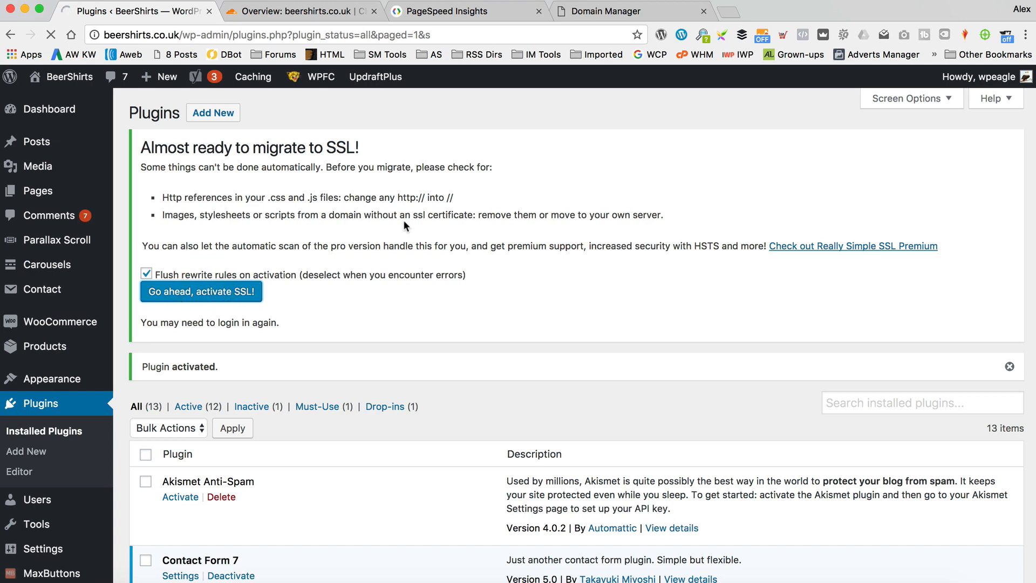
Activate site-wide SSL with Really Simple SSL and visit the live https site.
{"action": "left_click", "coordinate": [200, 291]}
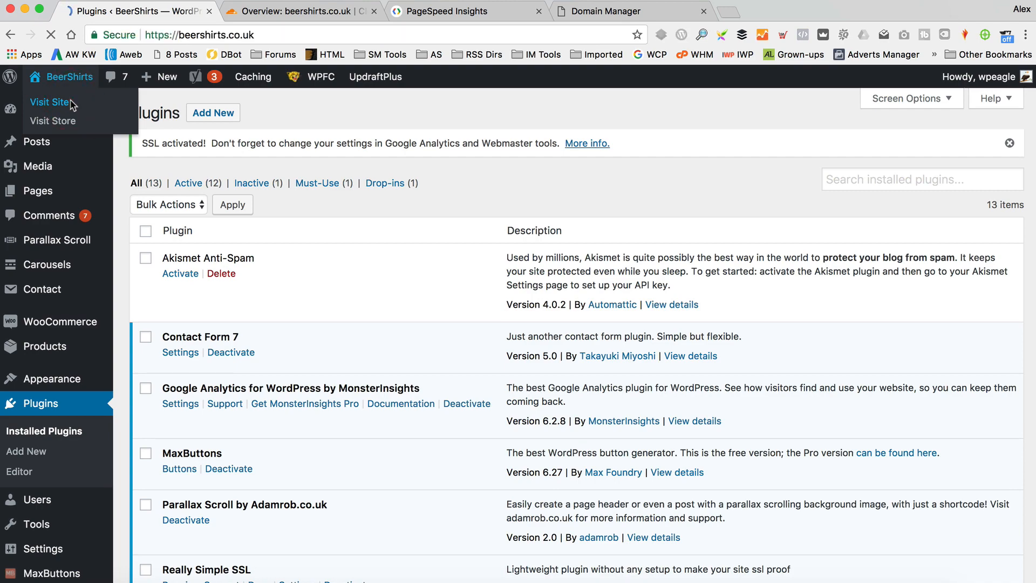
{"action": "left_click", "coordinate": [49, 102]}
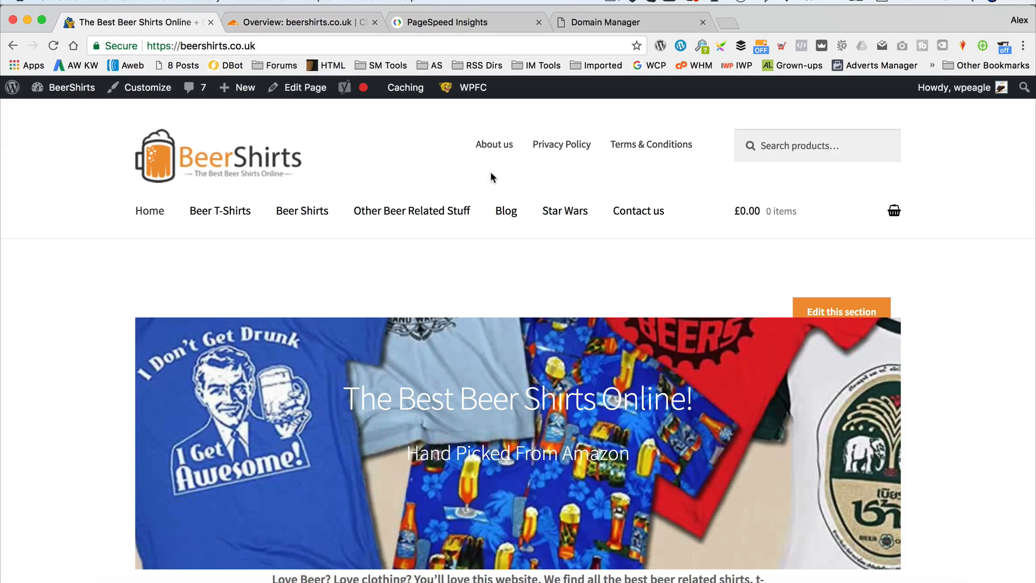
{"action": "left_click", "coordinate": [465, 21]}
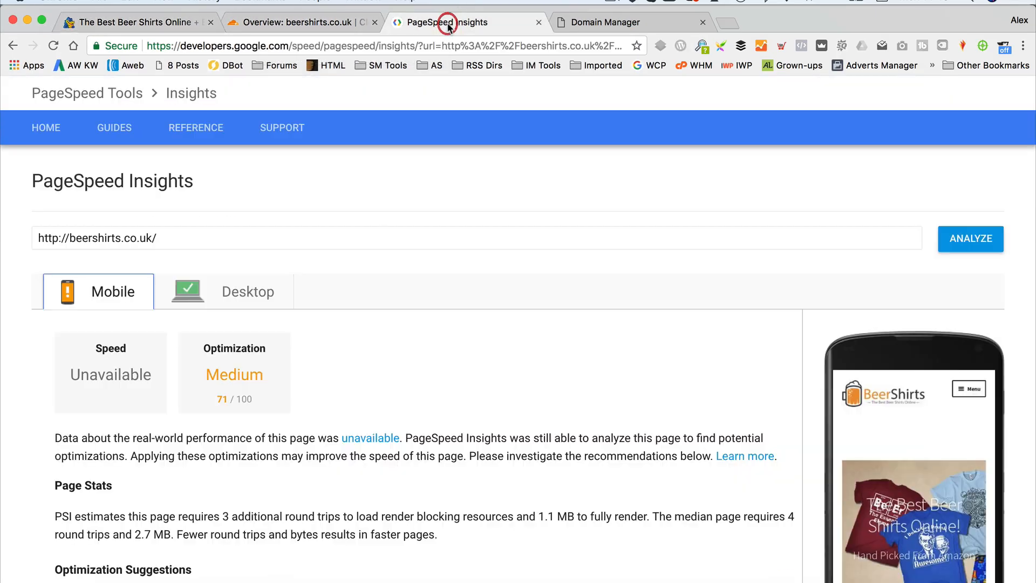
{"action": "mouse_move", "coordinate": [298, 452]}
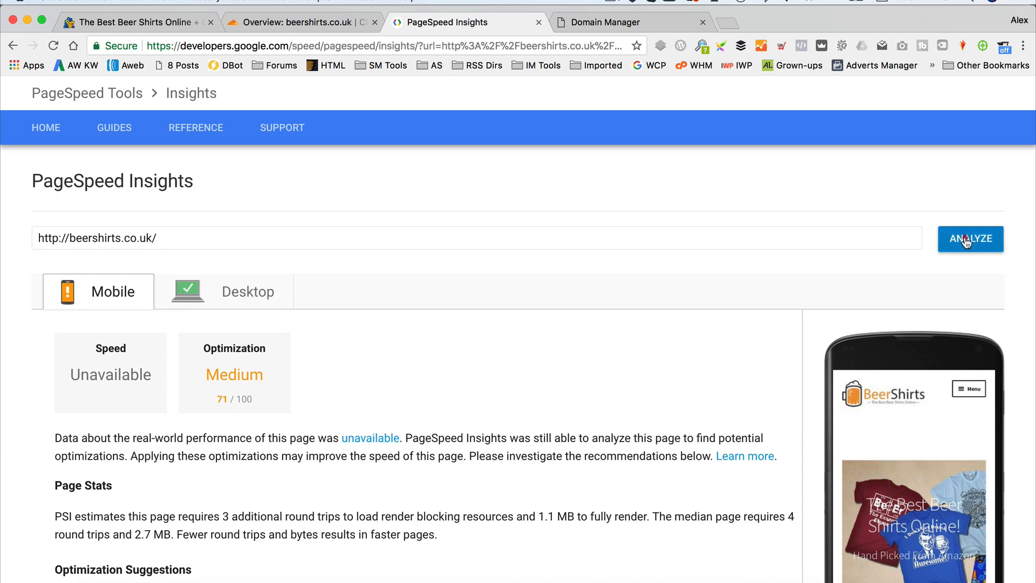
{"action": "left_click", "coordinate": [970, 239]}
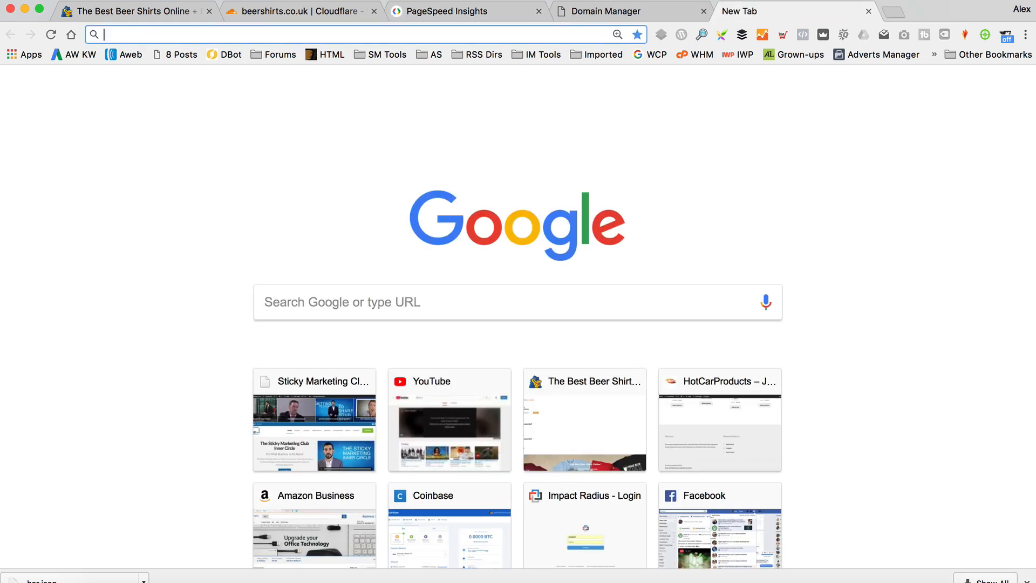
{"action": "type", "text": "pindg"}
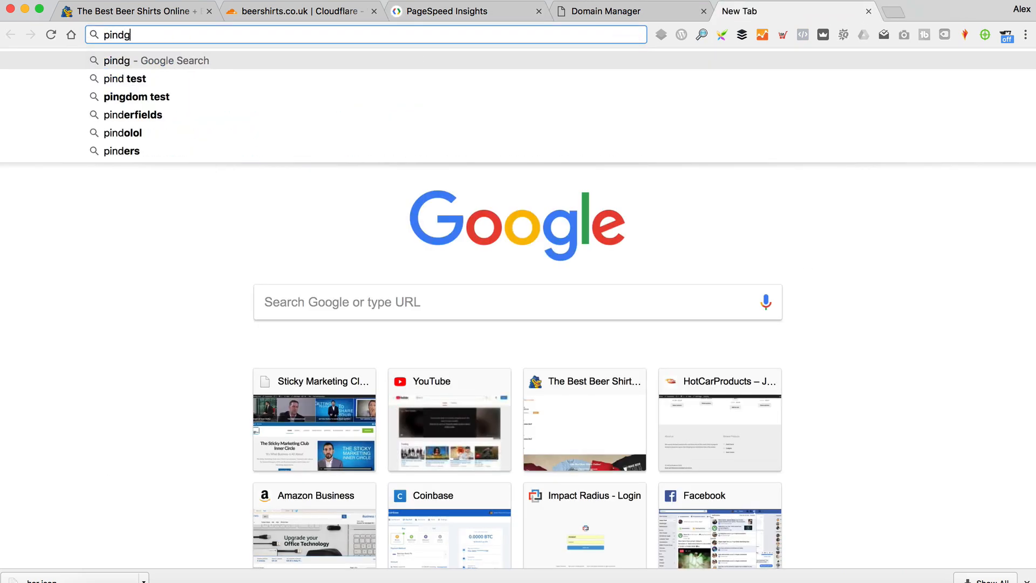
{"action": "key", "text": "Backspace"}
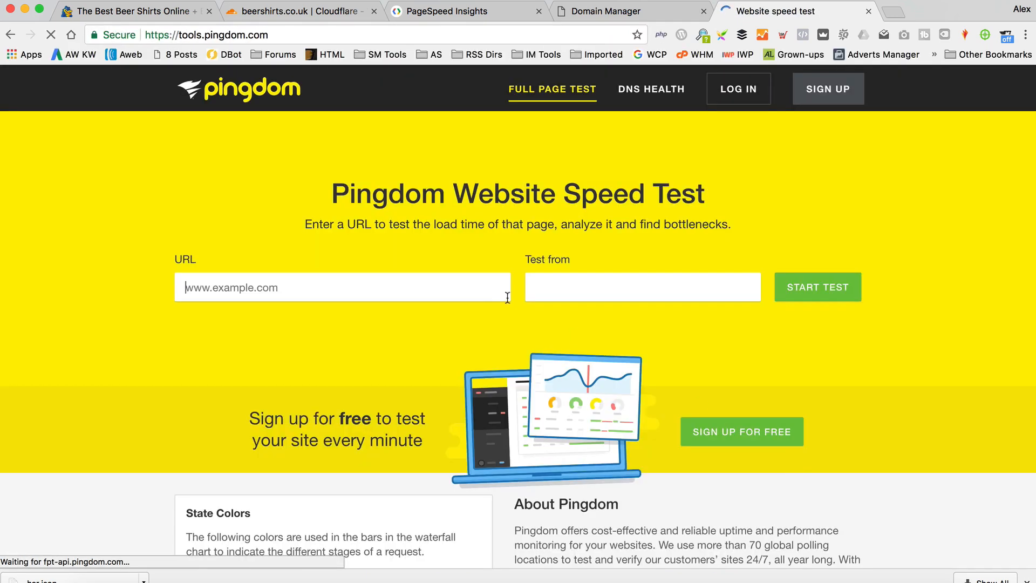
{"action": "type", "text": "https://beershirts.co.uk"}
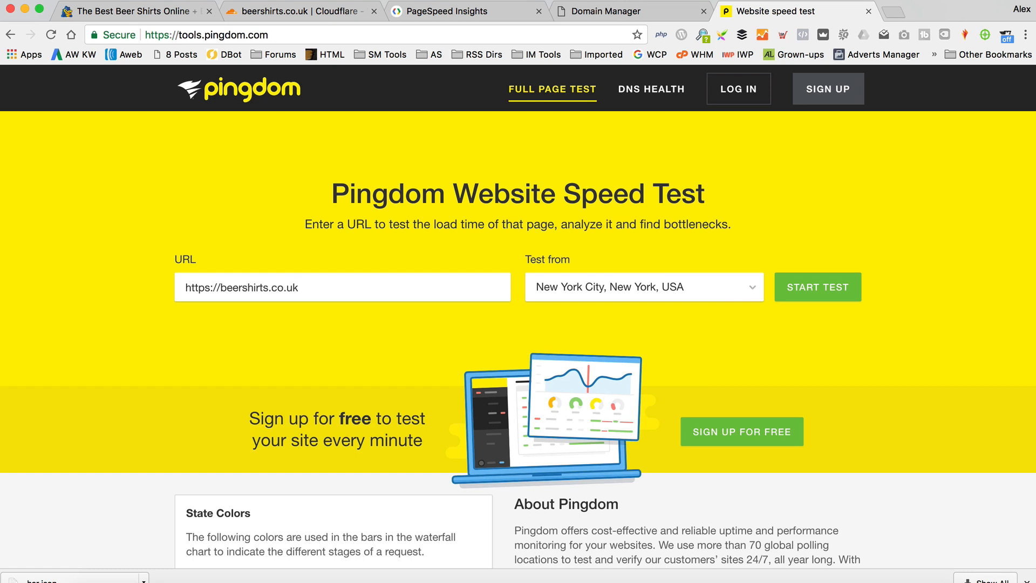
{"action": "left_click", "coordinate": [817, 286]}
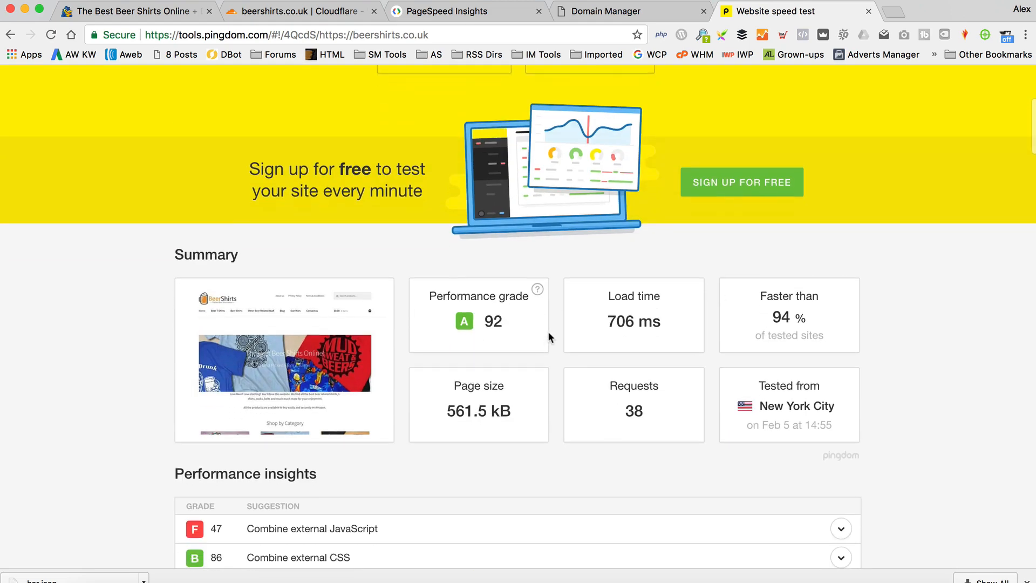
{"action": "mouse_move", "coordinate": [541, 289]}
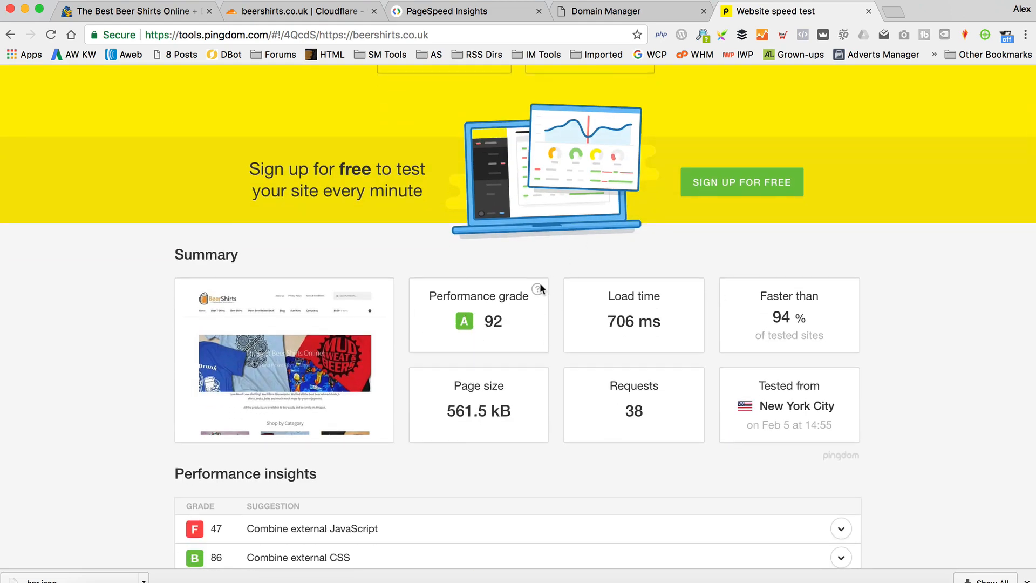
{"action": "mouse_move", "coordinate": [539, 289]}
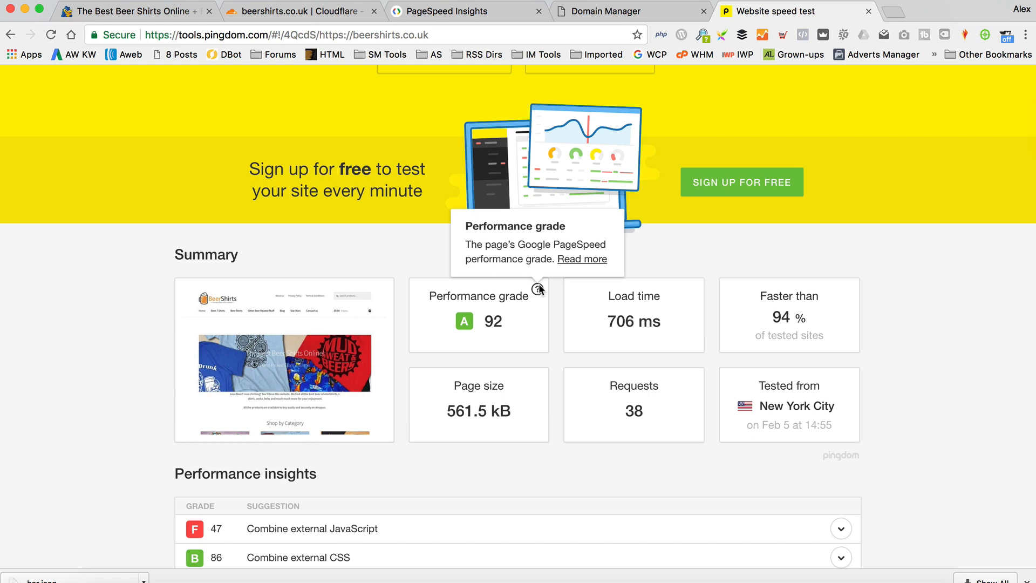
{"action": "scroll", "scroll_direction": "down", "scroll_amount": 3}
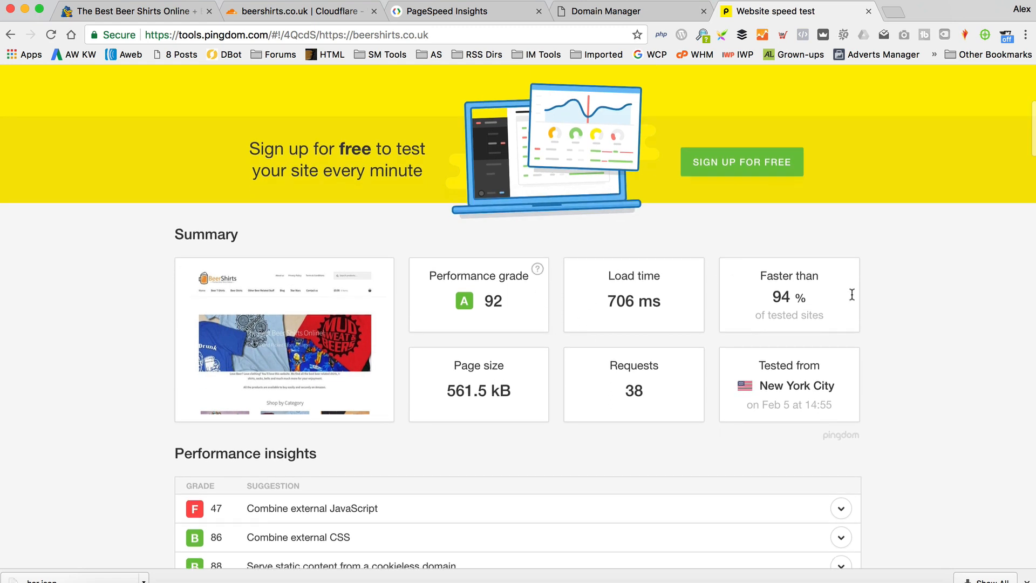